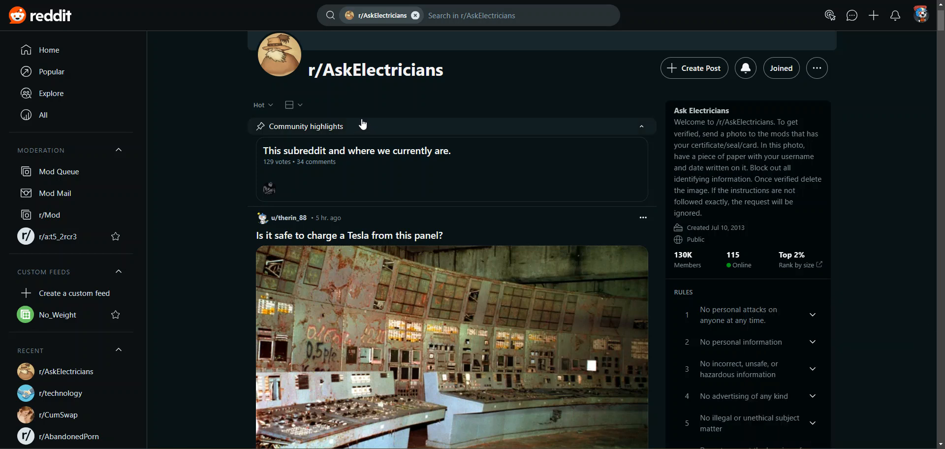
pyautogui.moveTo(606, 100)
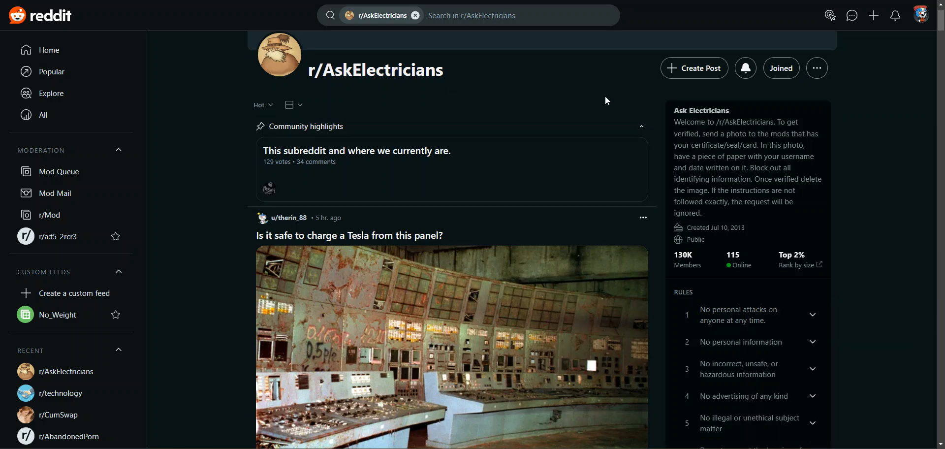
pyautogui.moveTo(650, 101)
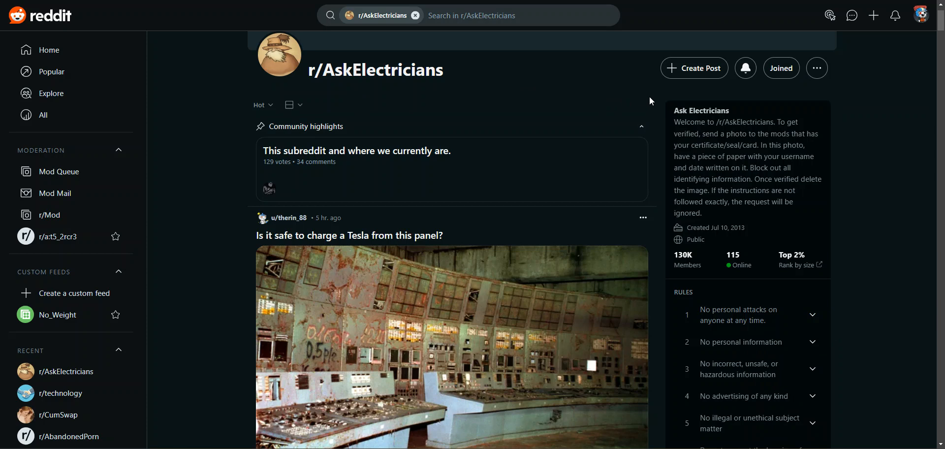
pyautogui.moveTo(650, 99)
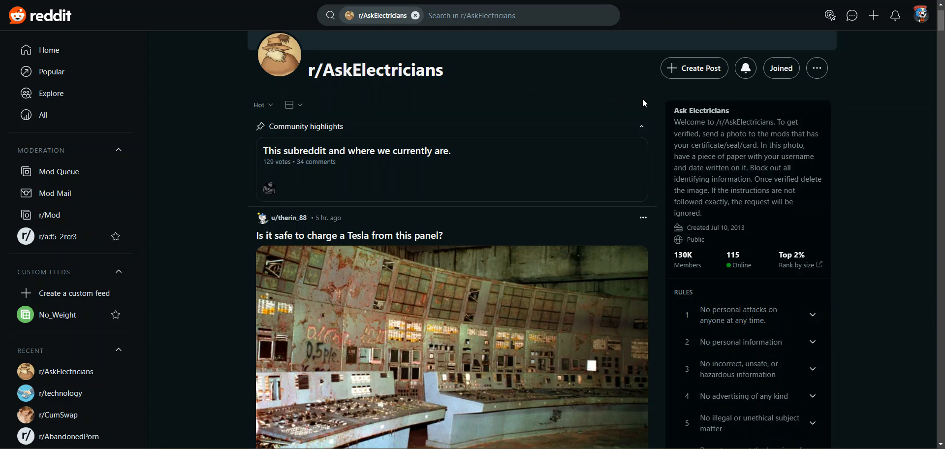
# Step: Scroll the r/AskElectricians feed past the 1913 panel post to the 'charge my Tesla with this panel' post
pyautogui.scroll(-3)
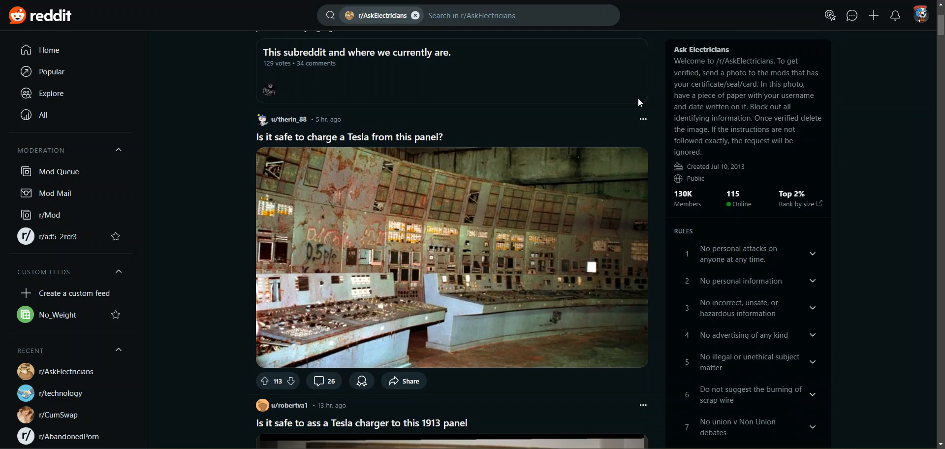
pyautogui.scroll(-3)
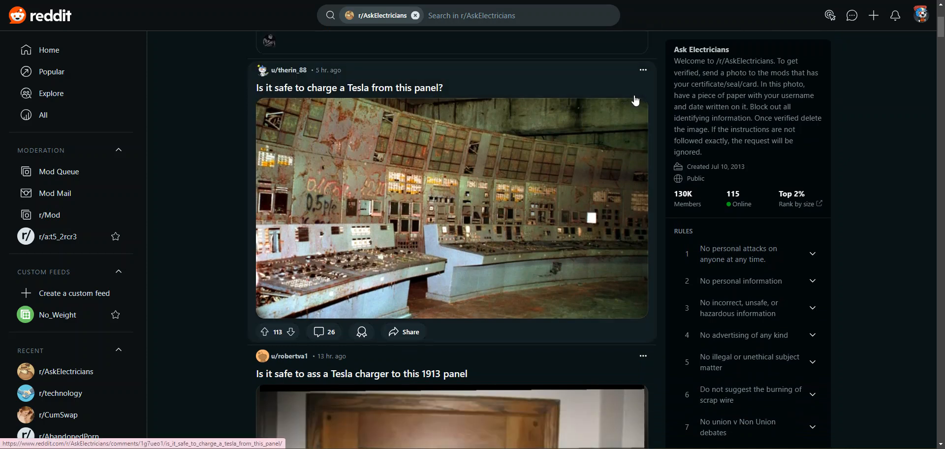
pyautogui.moveTo(632, 94)
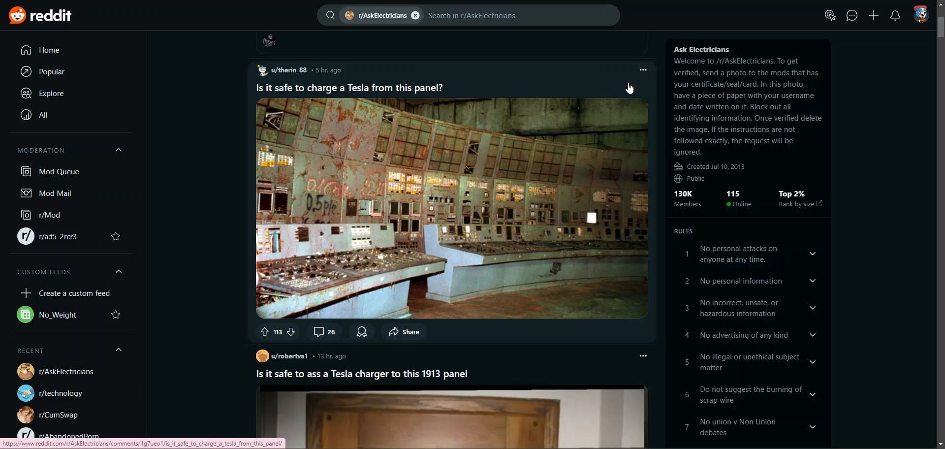
pyautogui.moveTo(627, 91)
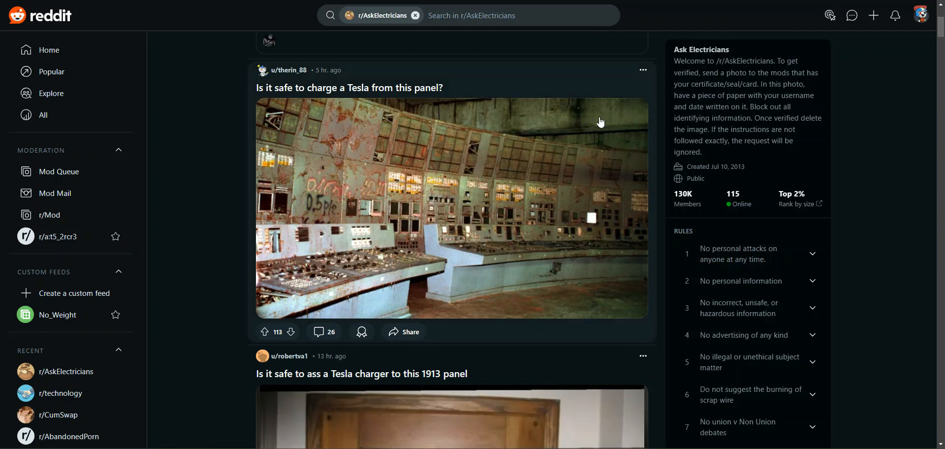
pyautogui.scroll(-3)
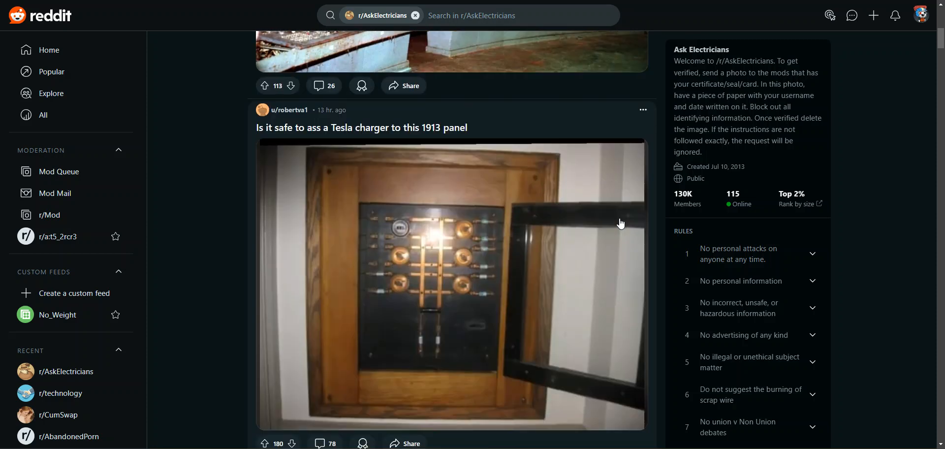
pyautogui.scroll(-3)
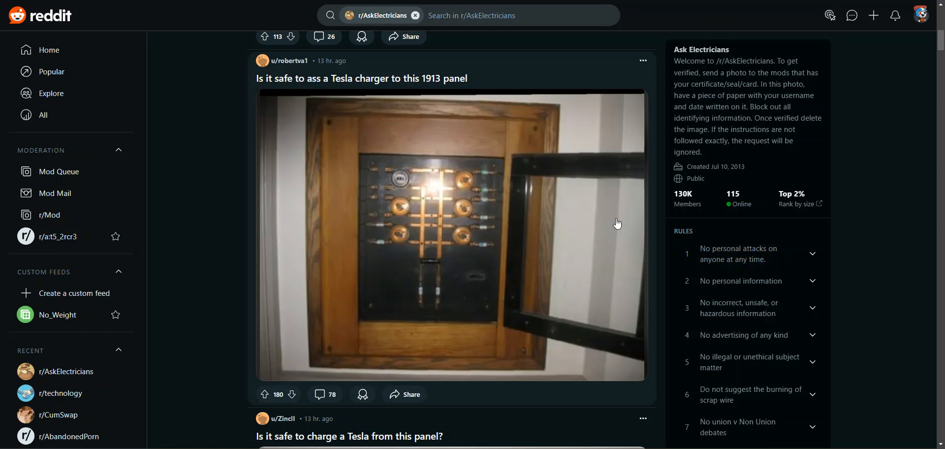
pyautogui.moveTo(612, 224)
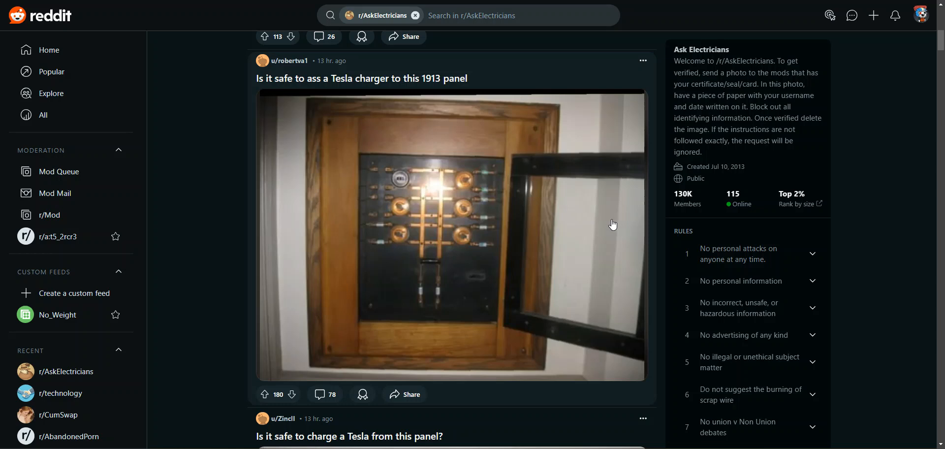
pyautogui.scroll(-3)
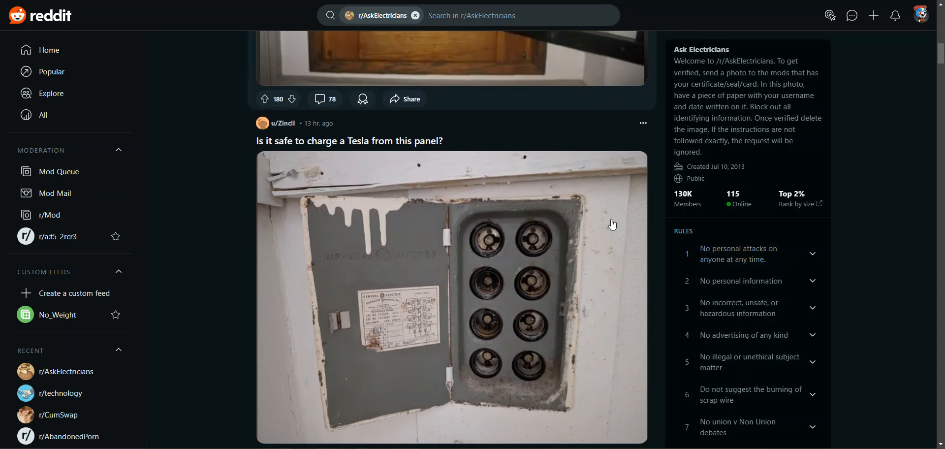
pyautogui.scroll(-3)
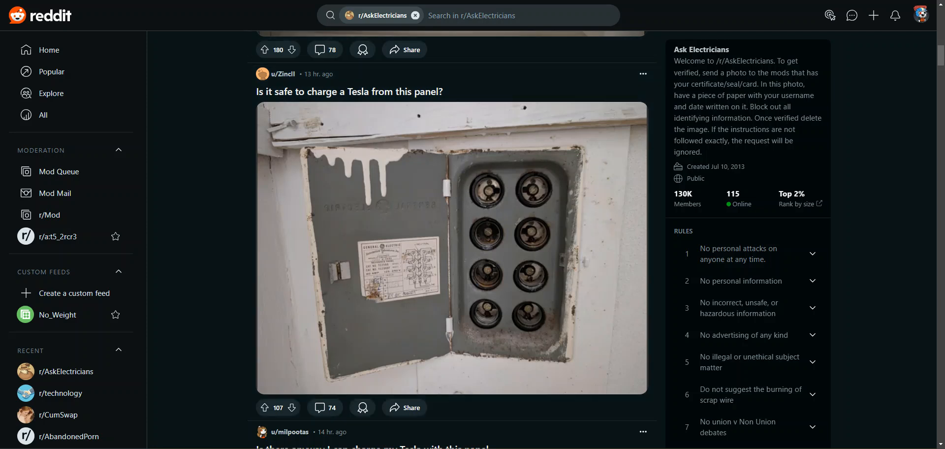
pyautogui.scroll(-3)
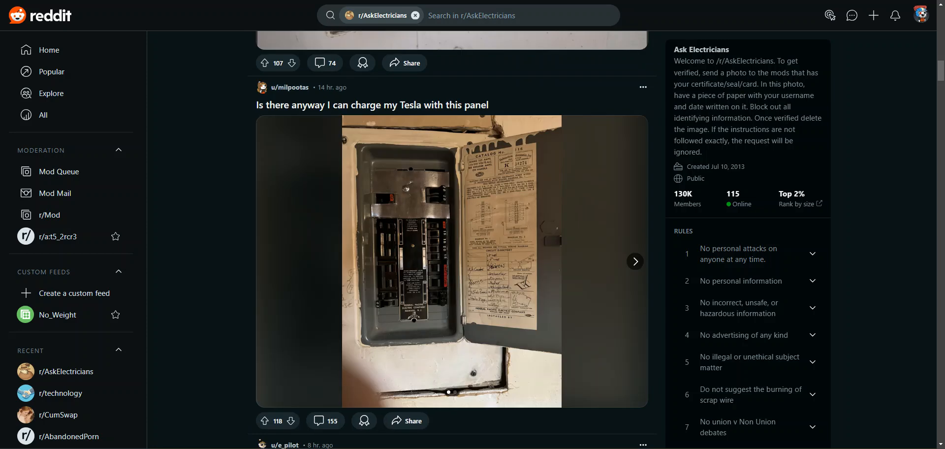
pyautogui.moveTo(387, 8)
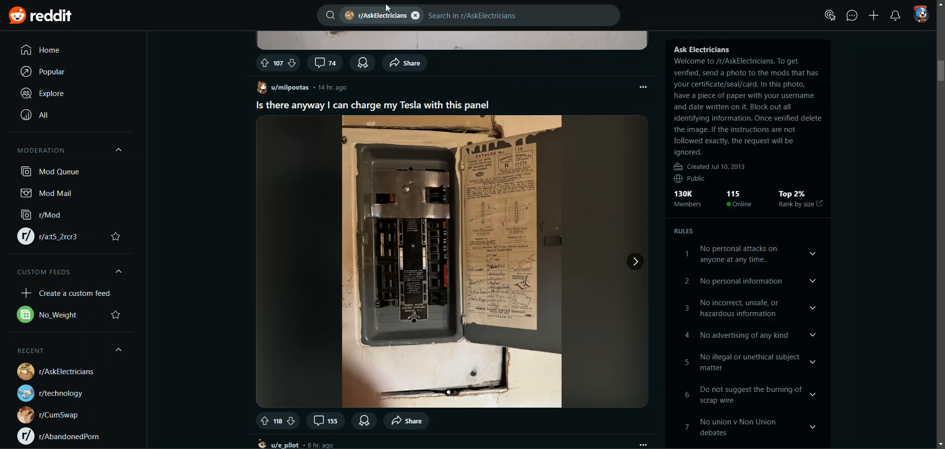
pyautogui.moveTo(387, 8)
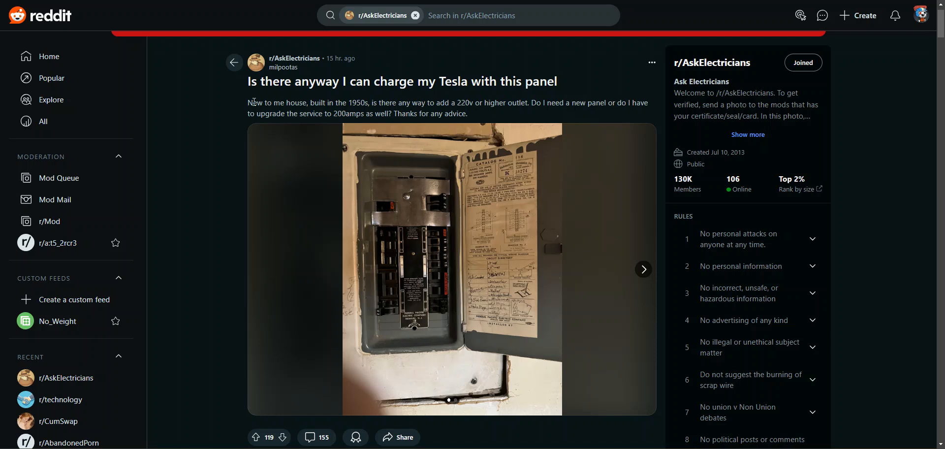
# Step: Highlight the word 'New' in the Tesla panel post and scroll down toward its comments
pyautogui.doubleClick(255, 102)
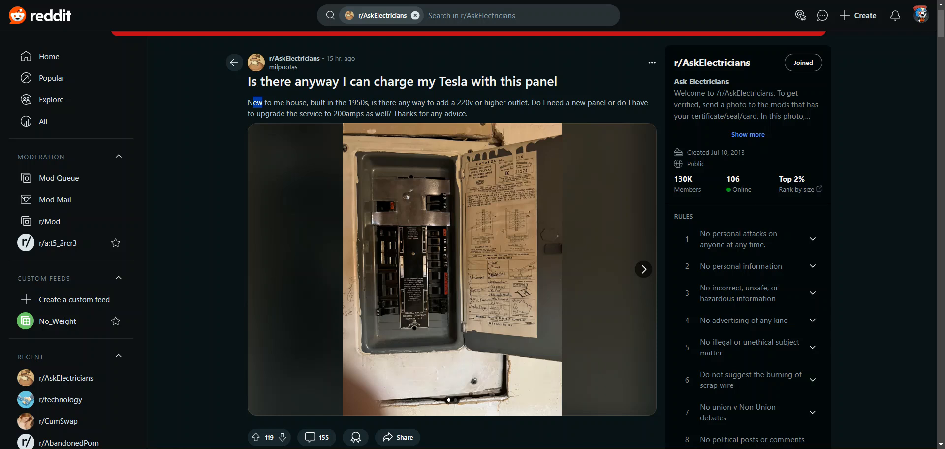
pyautogui.scroll(-3)
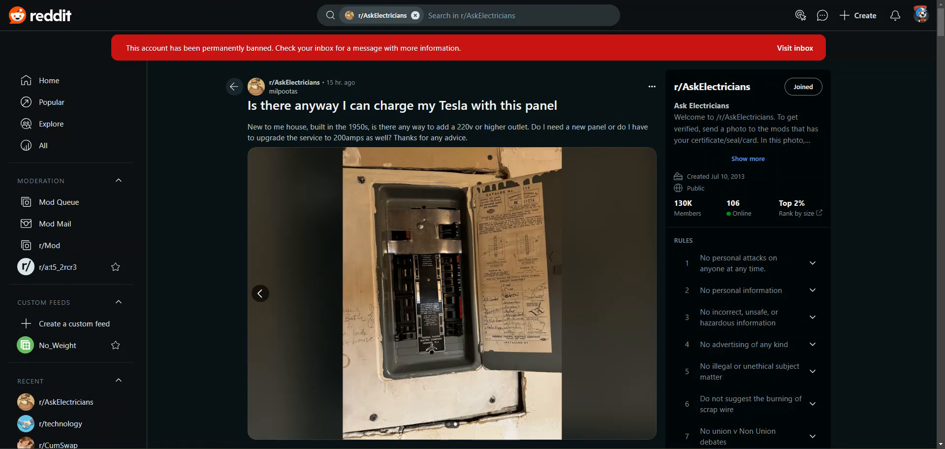
pyautogui.scroll(-3)
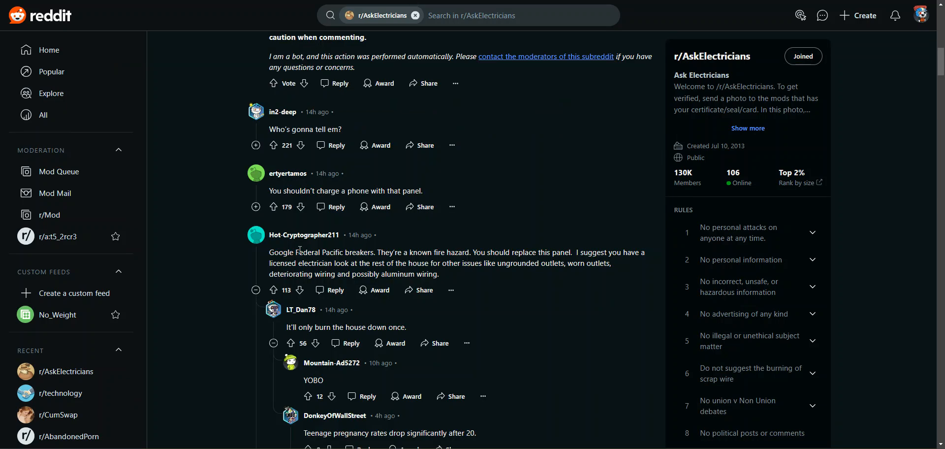
# Step: Highlight 'Federal Pacific breakers' and the licensed electrician suggestion in the comment
pyautogui.moveTo(296, 253); pyautogui.dragTo(372, 253)
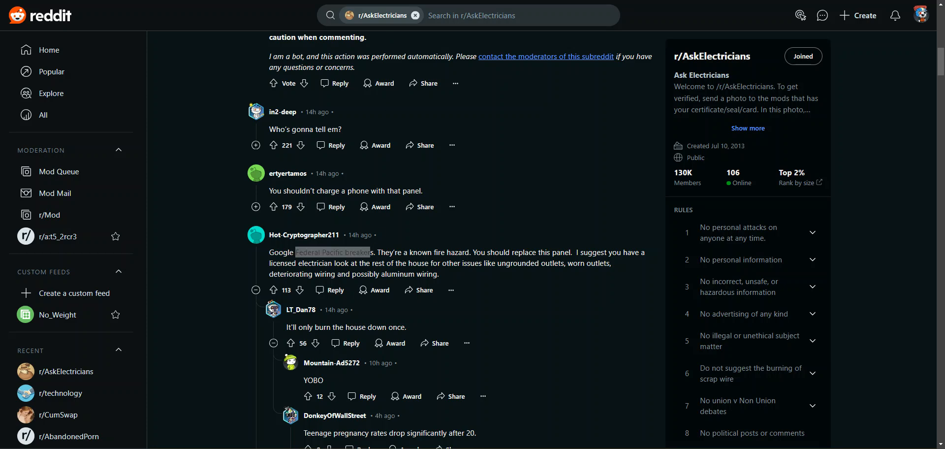
pyautogui.moveTo(577, 252); pyautogui.dragTo(599, 263)
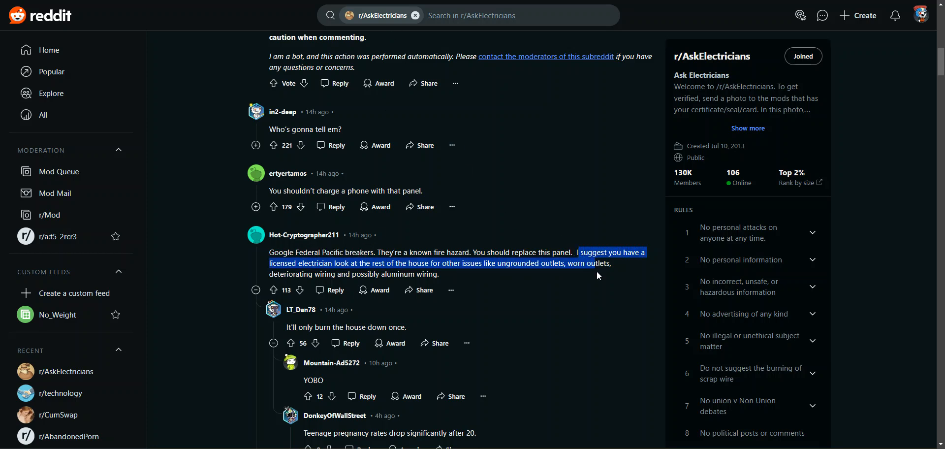
pyautogui.moveTo(610, 264); pyautogui.dragTo(441, 274)
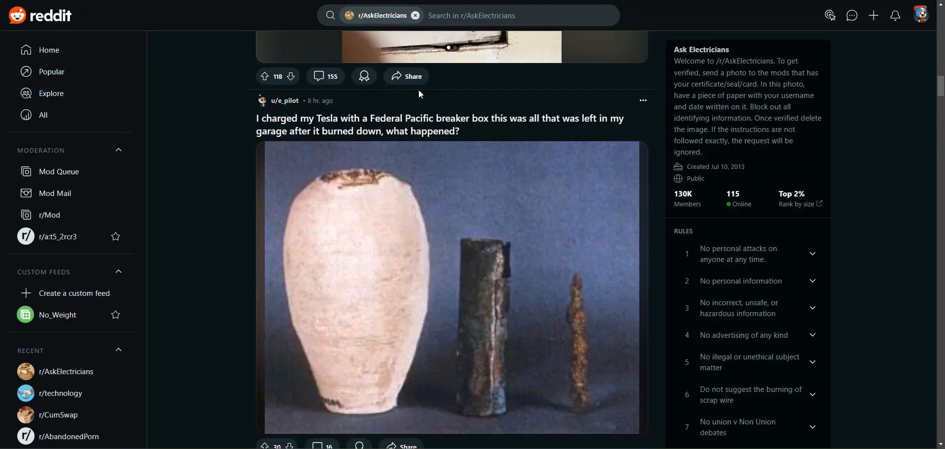
pyautogui.moveTo(585, 390)
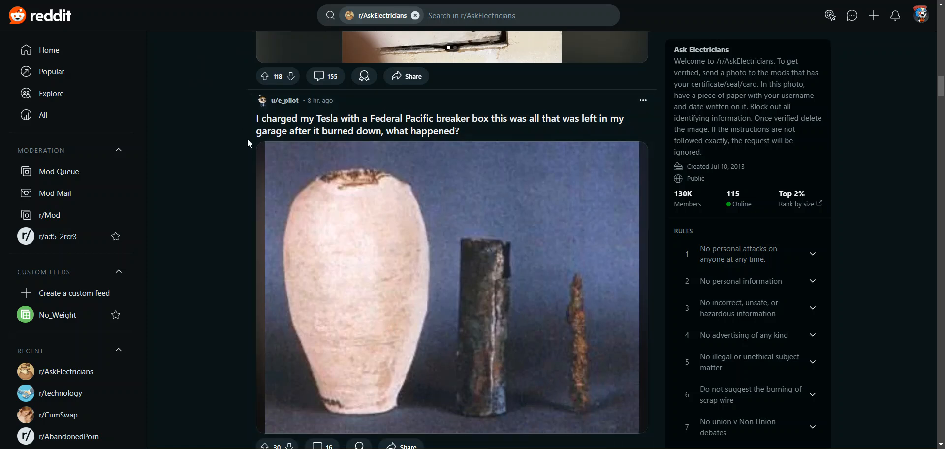
pyautogui.moveTo(359, 126)
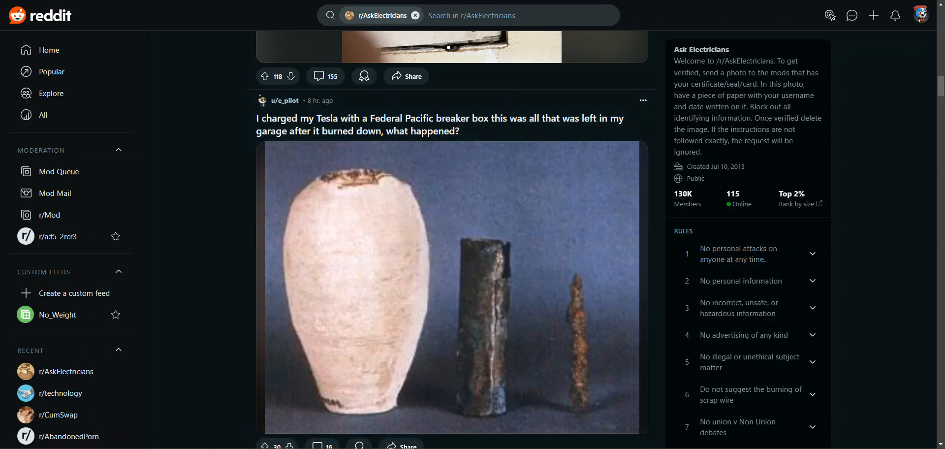
# Step: Scroll past the burned-garage and battery-clip posts to the laptop charger Type F/G post
pyautogui.scroll(-3)
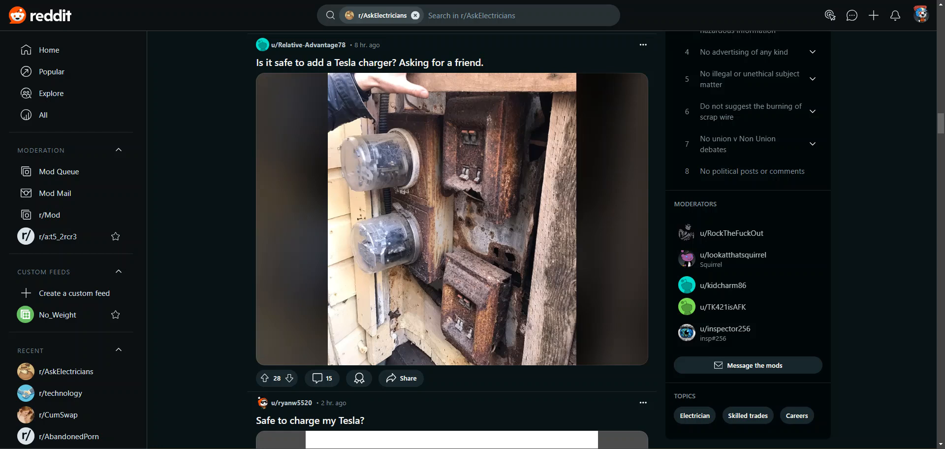
pyautogui.scroll(-3)
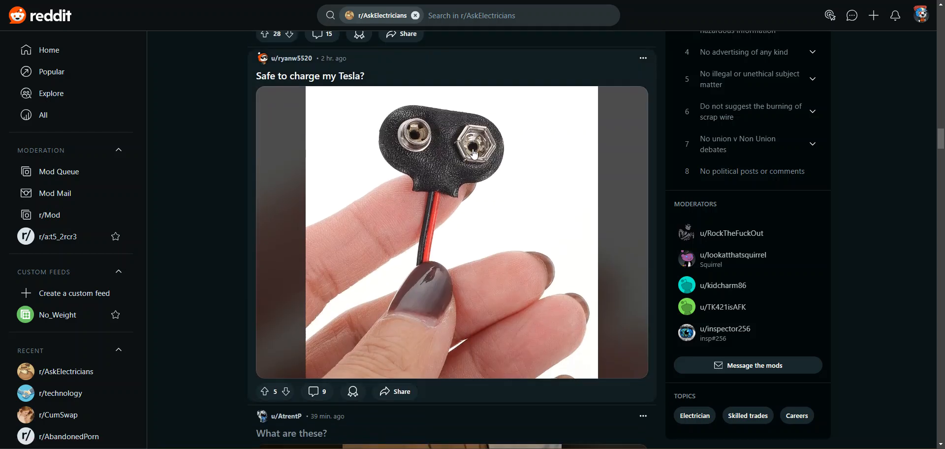
pyautogui.moveTo(596, 179)
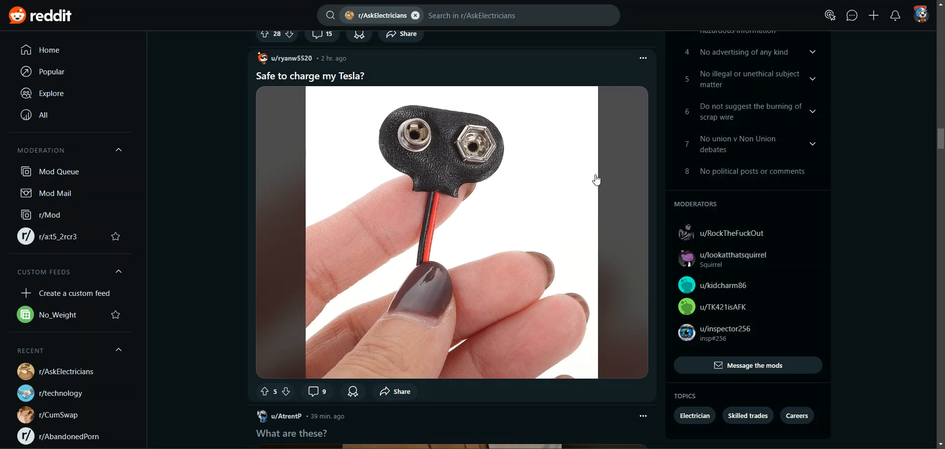
pyautogui.scroll(-3)
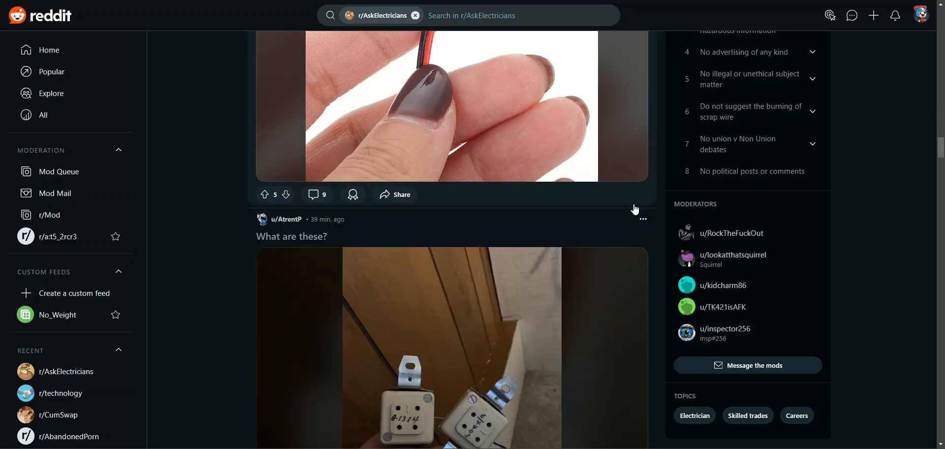
pyautogui.scroll(-3)
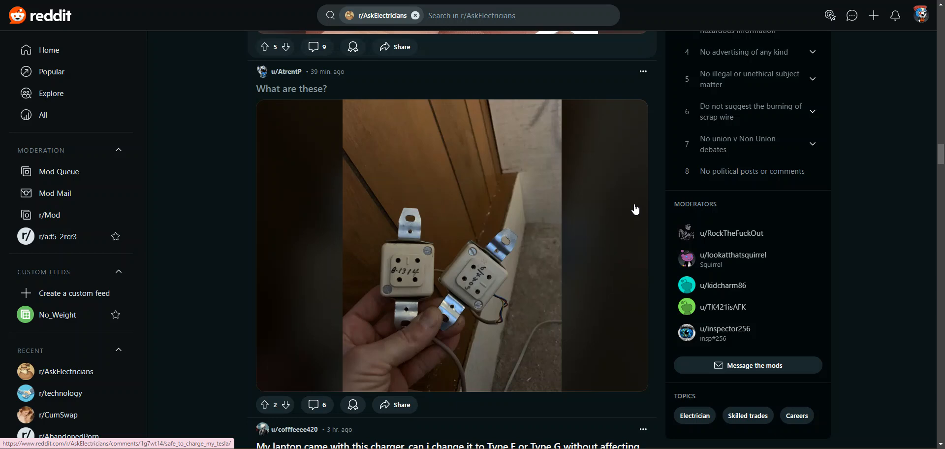
pyautogui.scroll(-3)
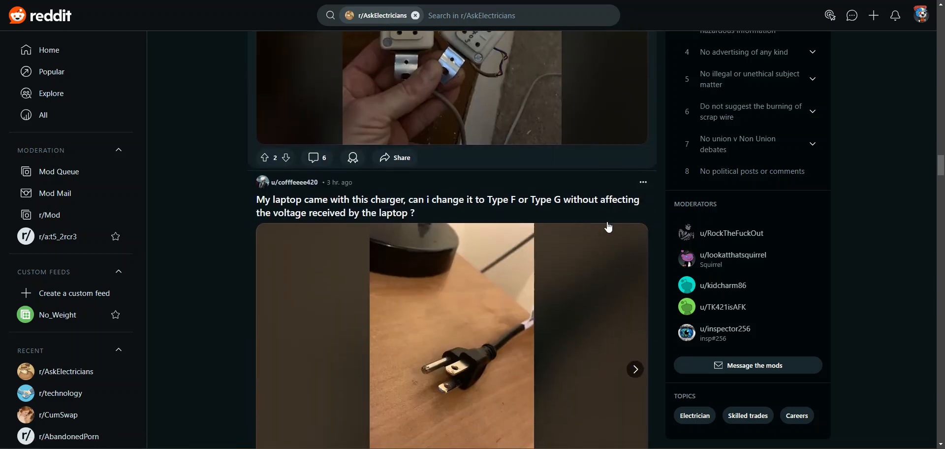
pyautogui.scroll(-3)
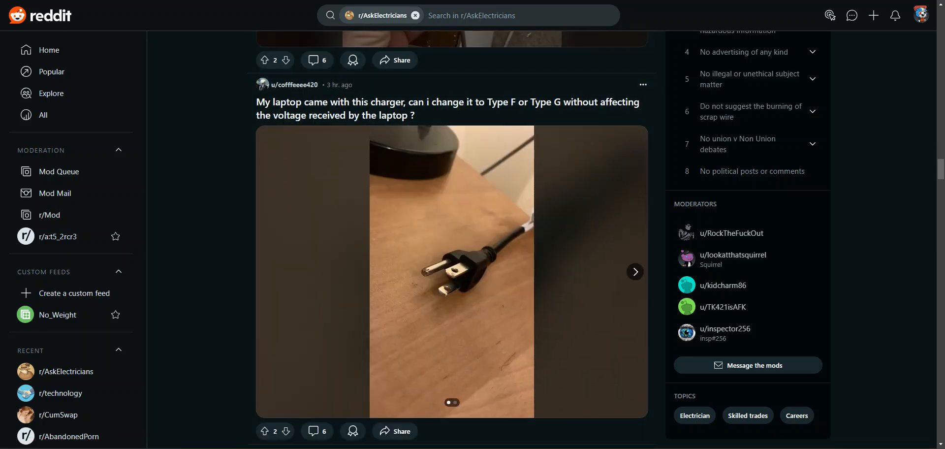